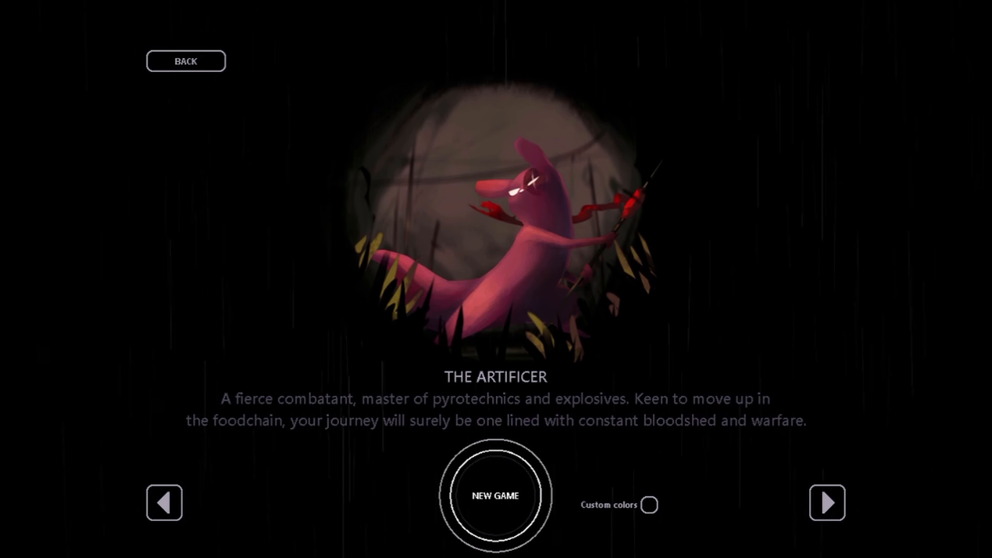
left_click(496, 496)
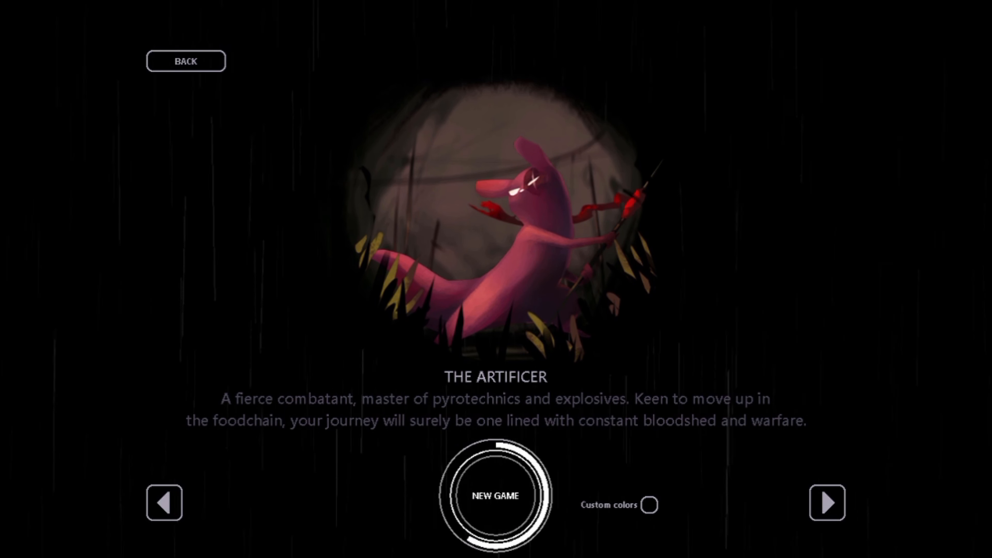
left_click(495, 495)
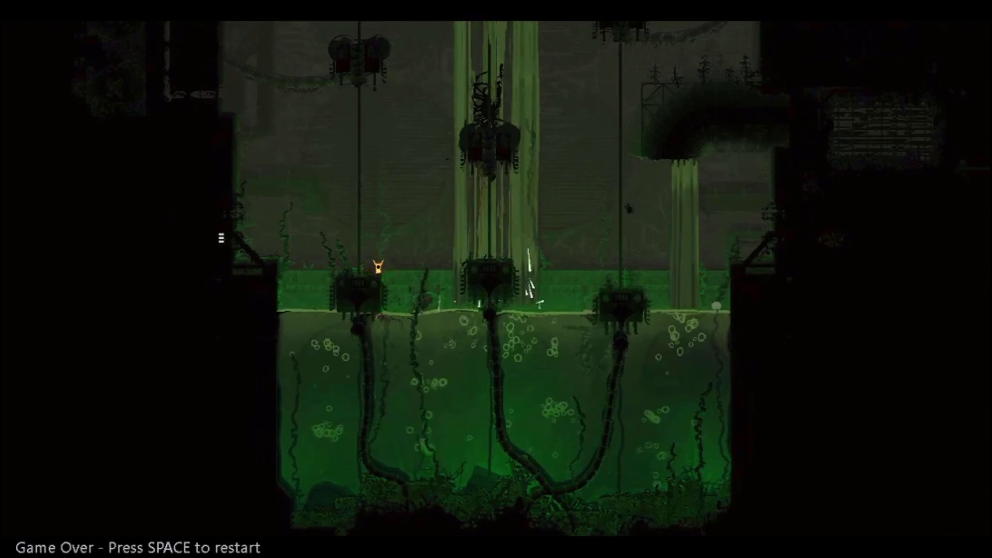
key("space")
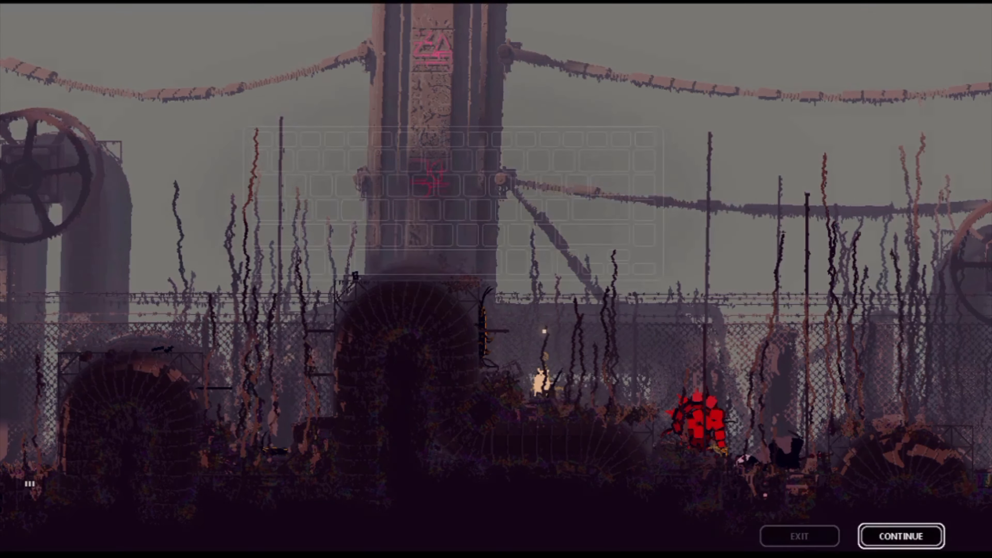
left_click(899, 536)
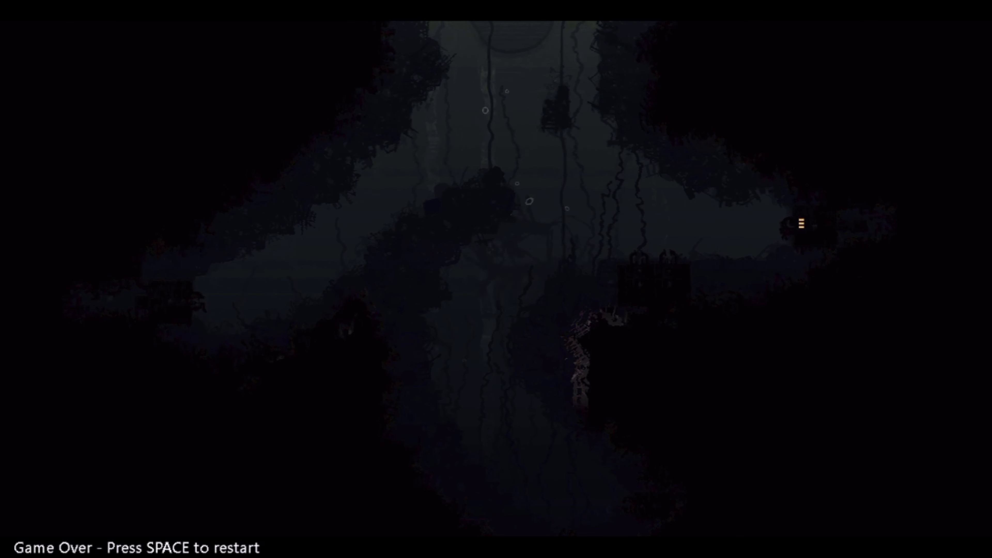
key("space")
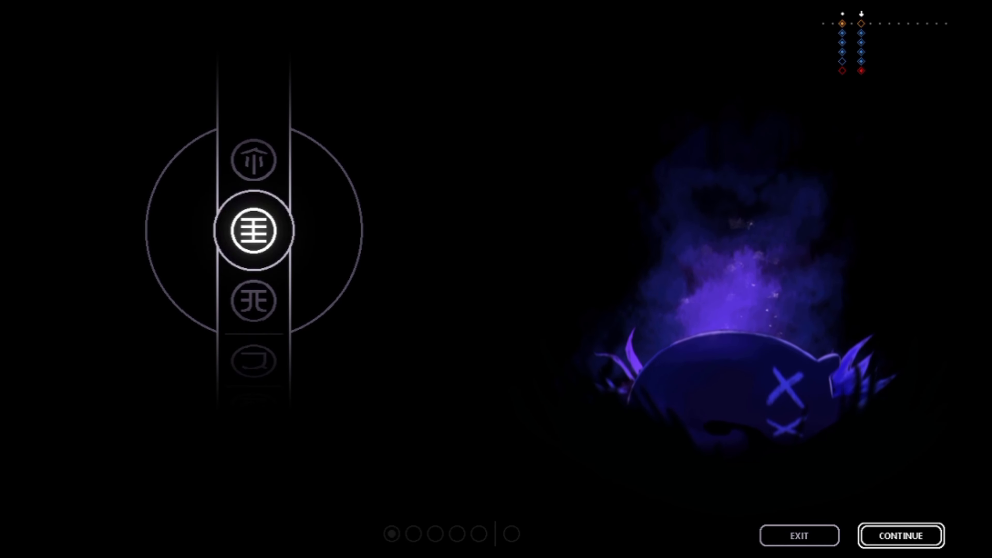
left_click(899, 535)
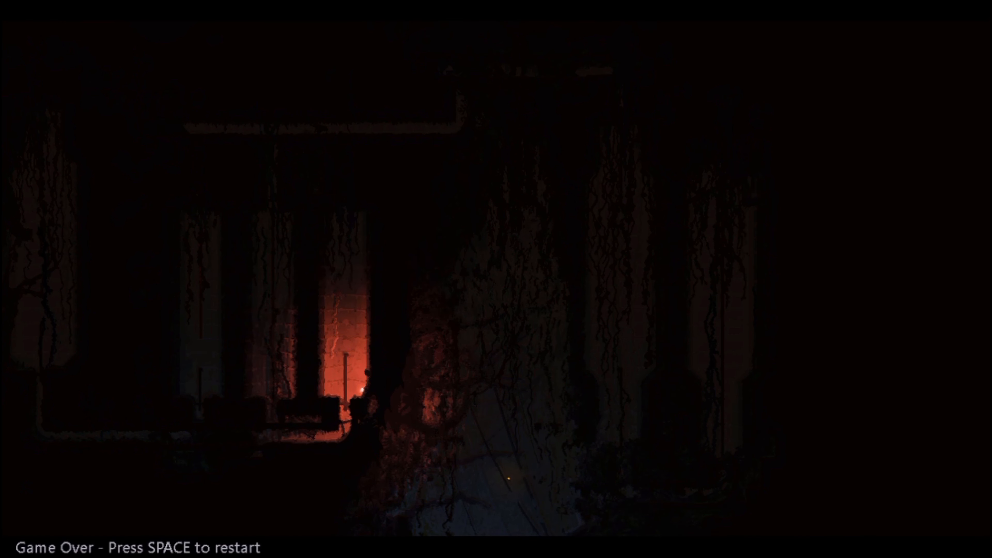
key("space")
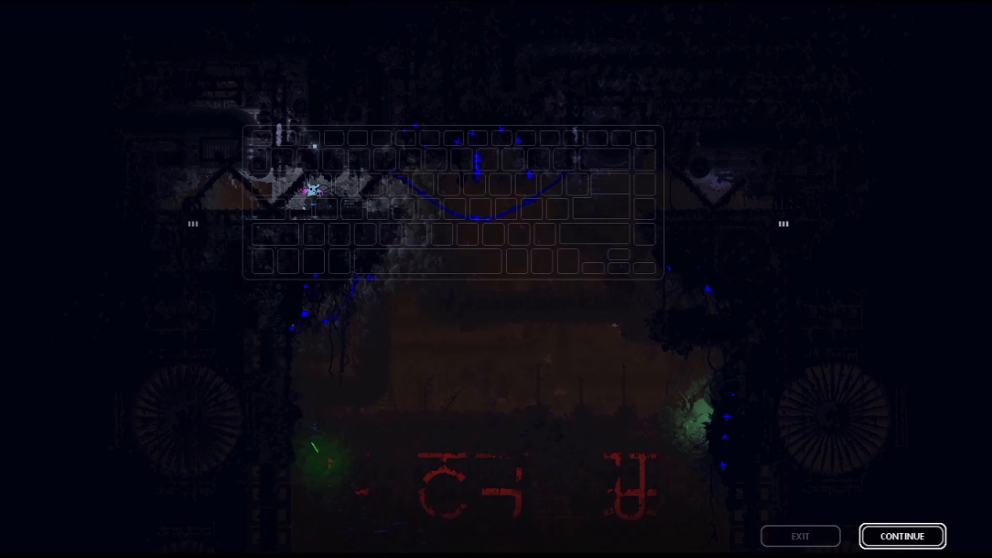
left_click(901, 536)
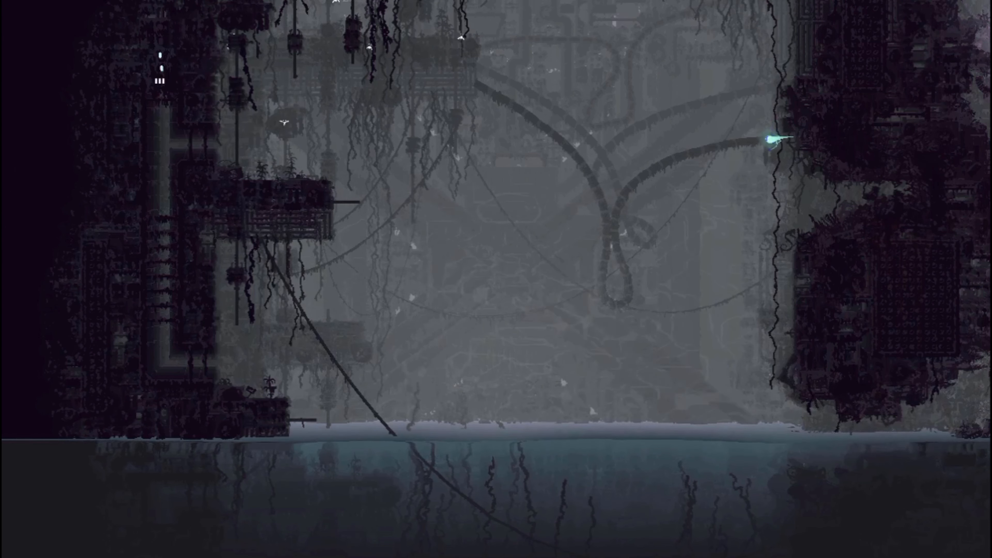